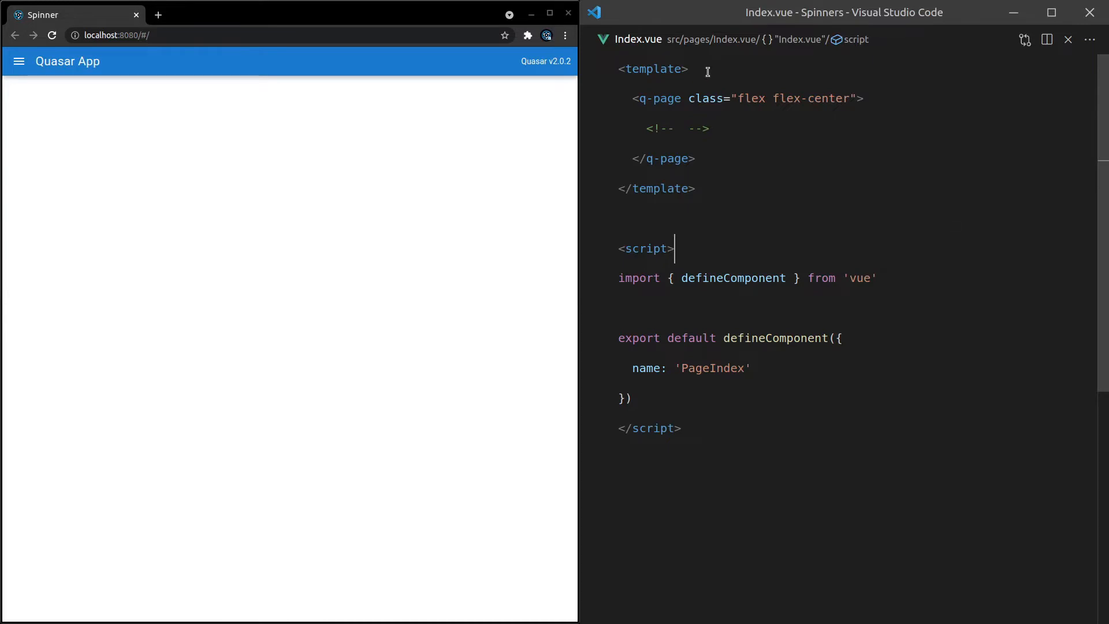
- Replace the placeholder comment with a q-spinner tag using the q-spinne Emmet abbreviation
double_click(677, 128)
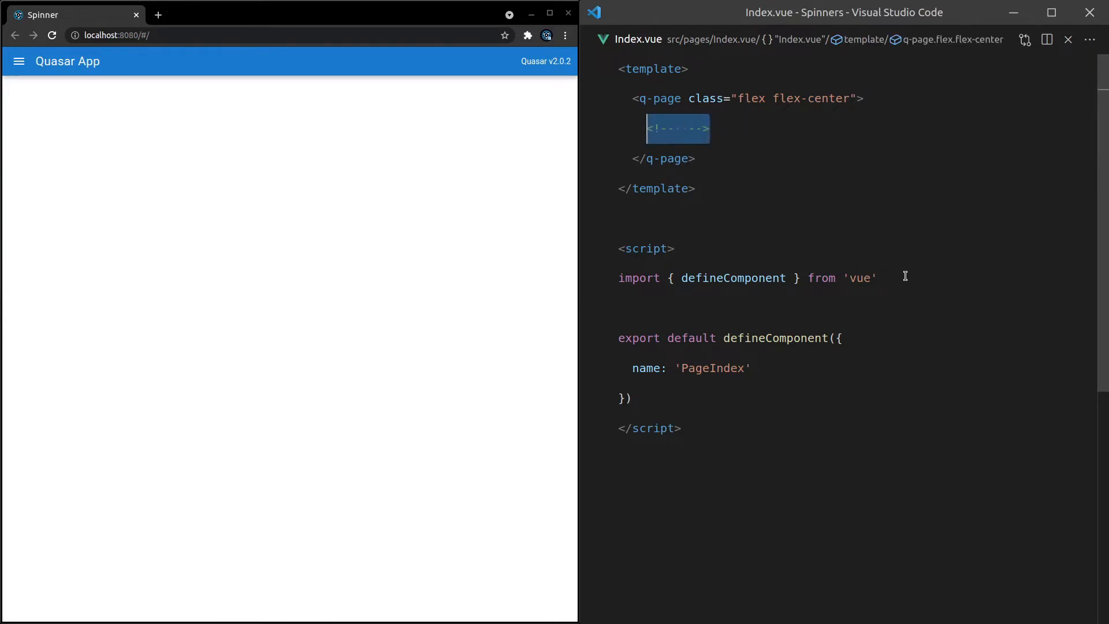
type("q-spinne")
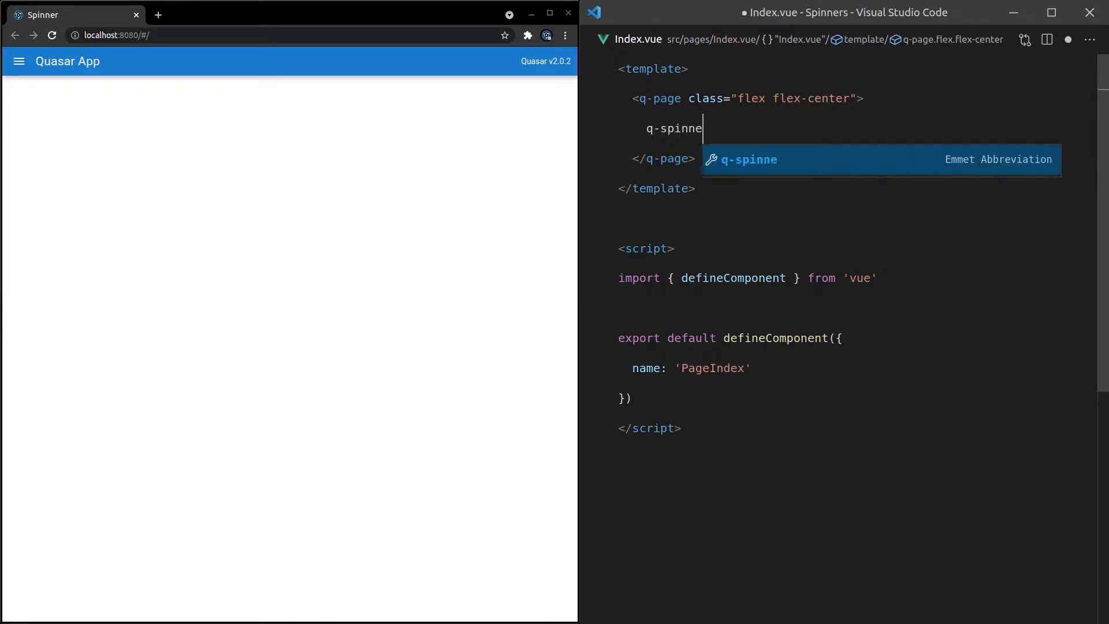
key("Tab")
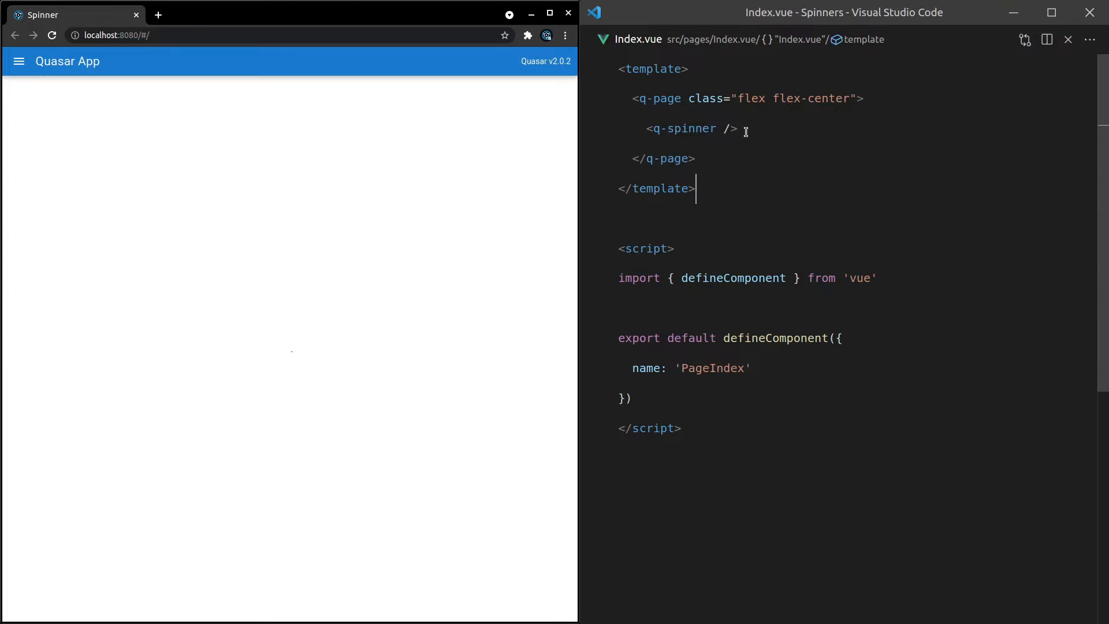
- Add a size attribute to q-spinner, trying xs and xl before setting 200px
double_click(683, 128)
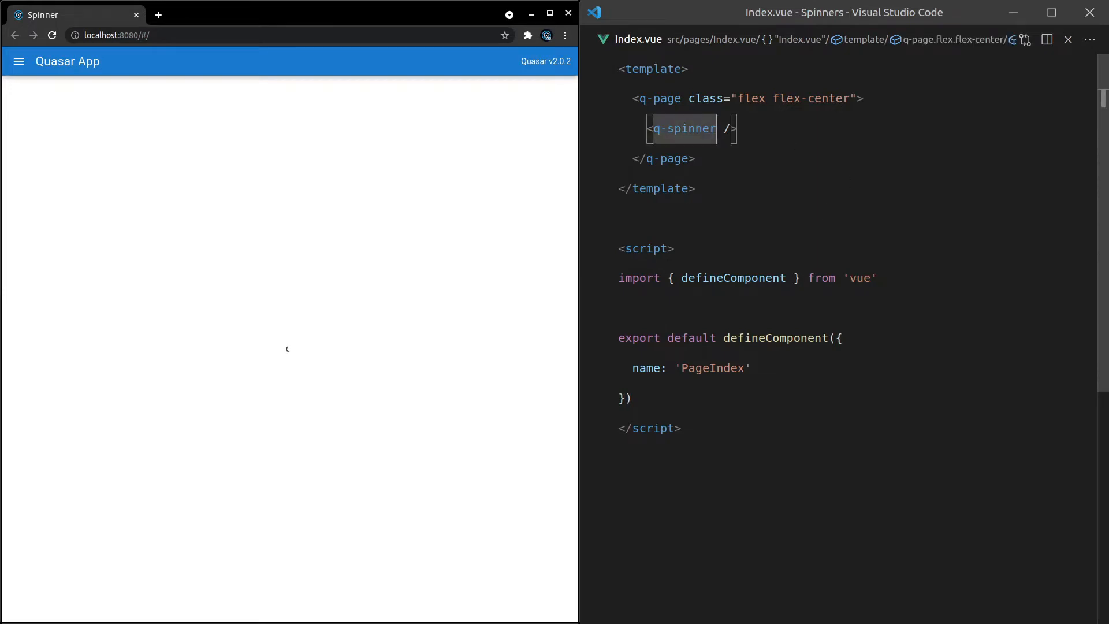
type("size=\"\"")
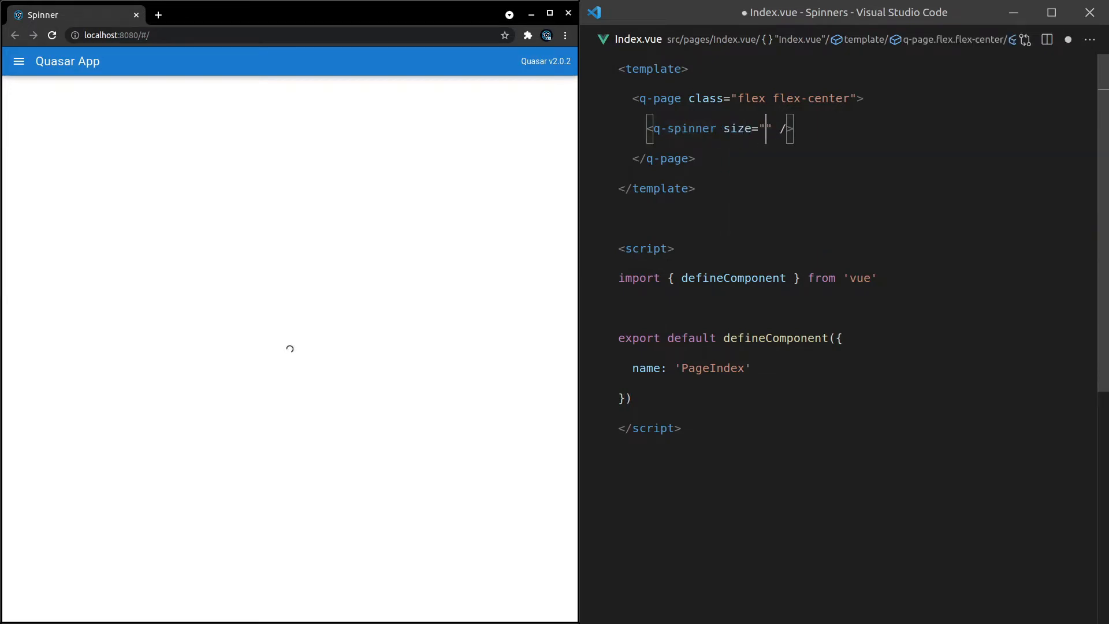
type("xs")
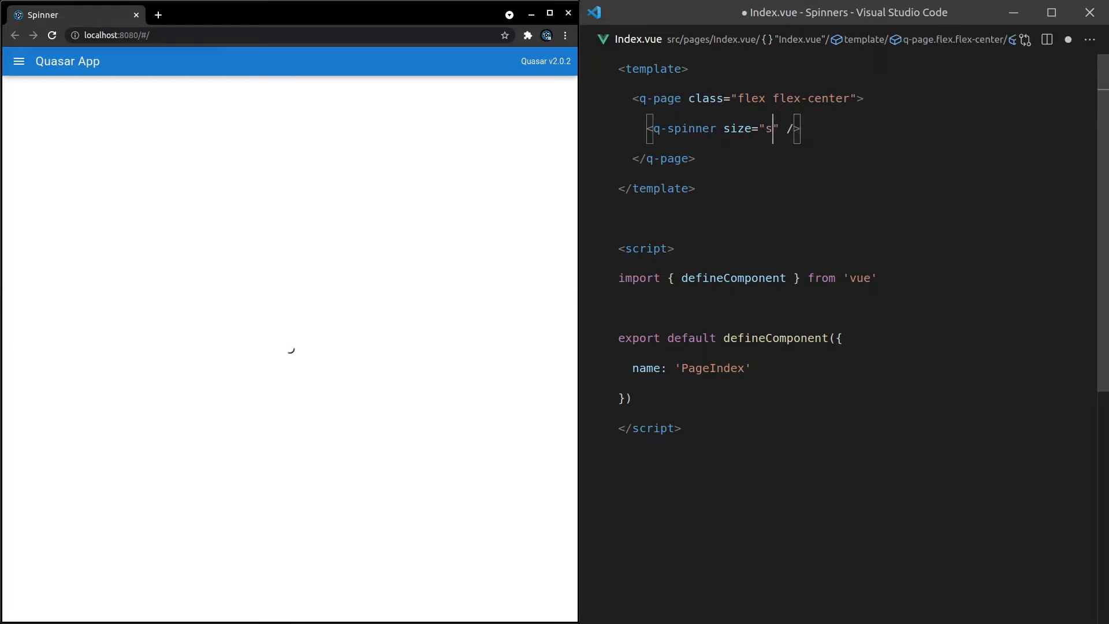
type("m")
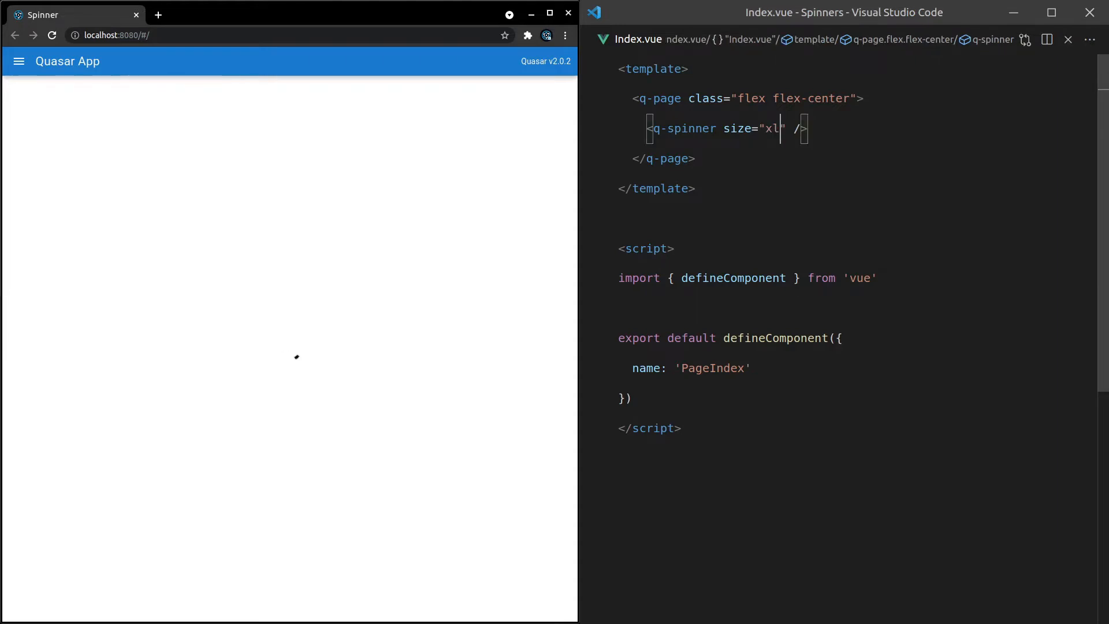
double_click(770, 128)
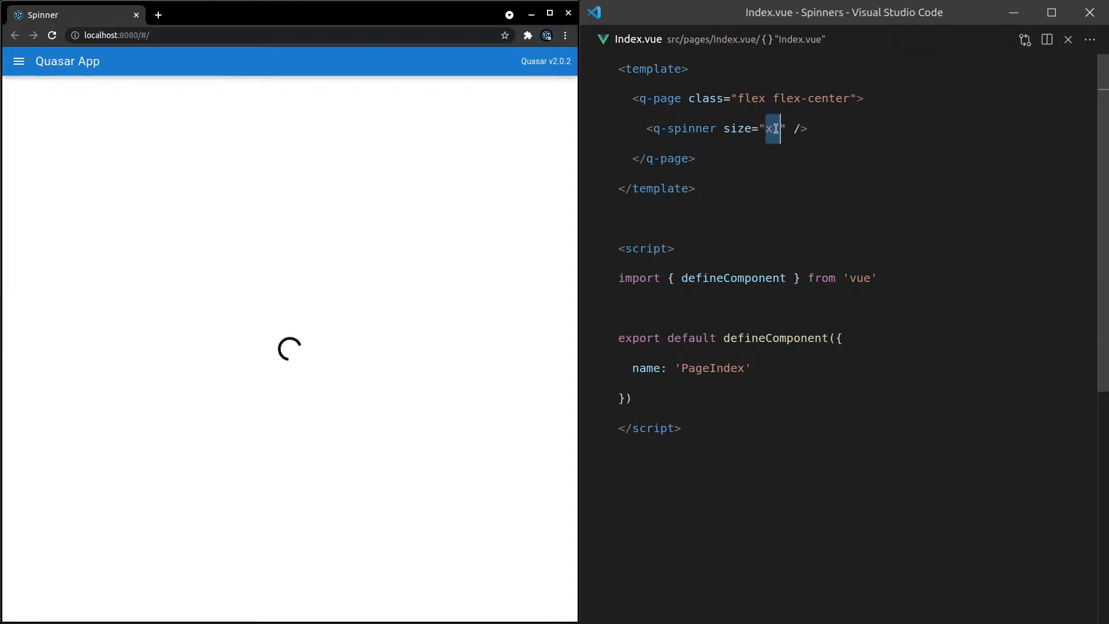
type("200px")
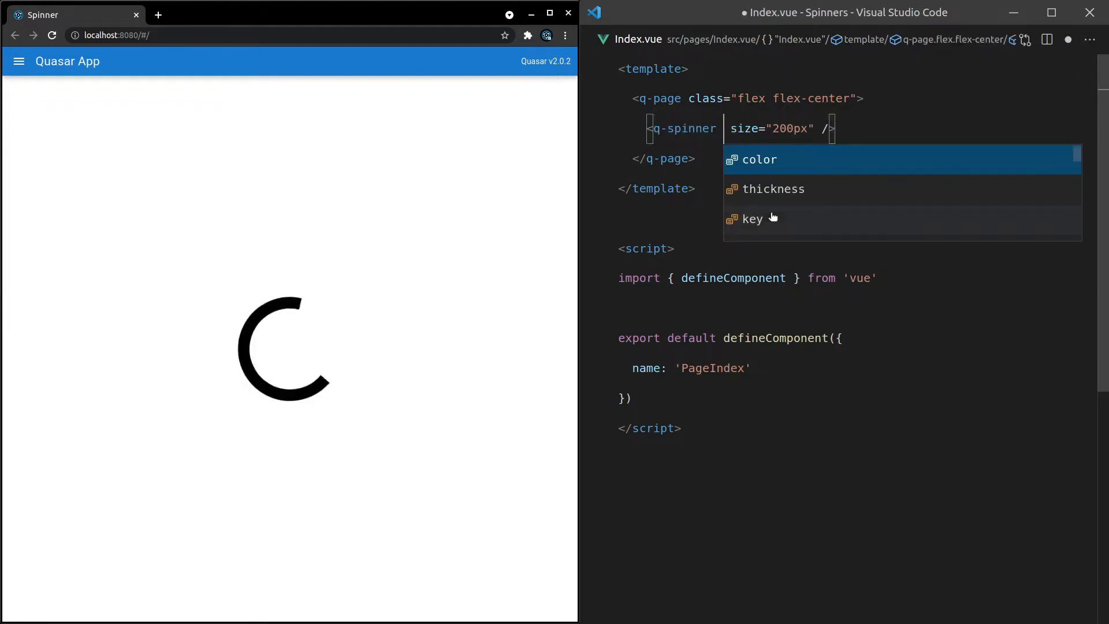
- Set the spinner color to purple and begin an empty thickness attribute
left_click(759, 160)
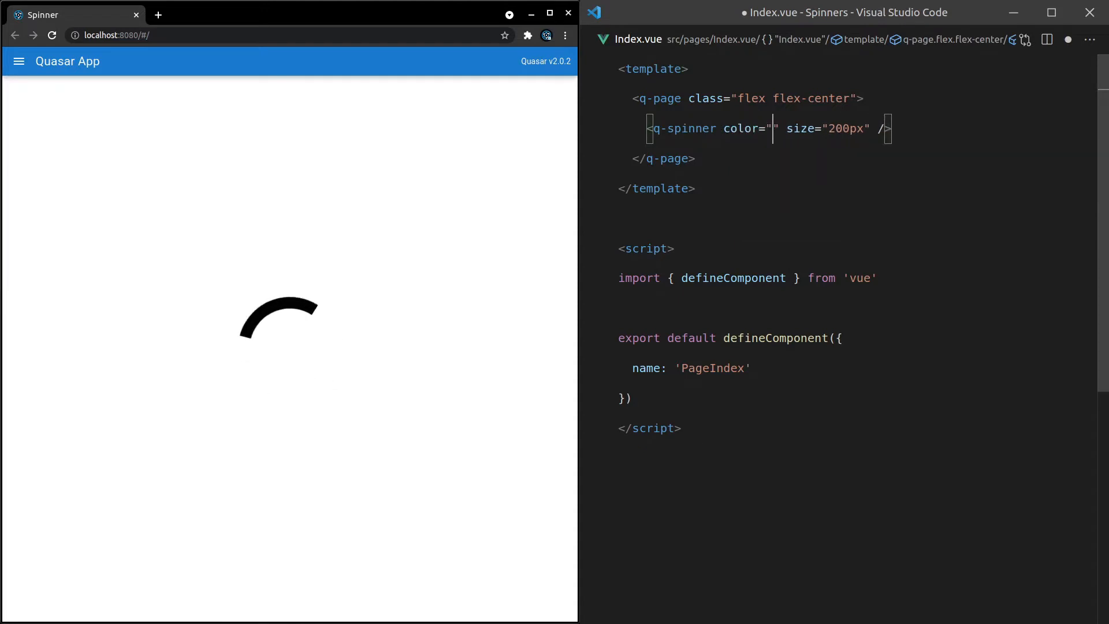
type("purple\"")
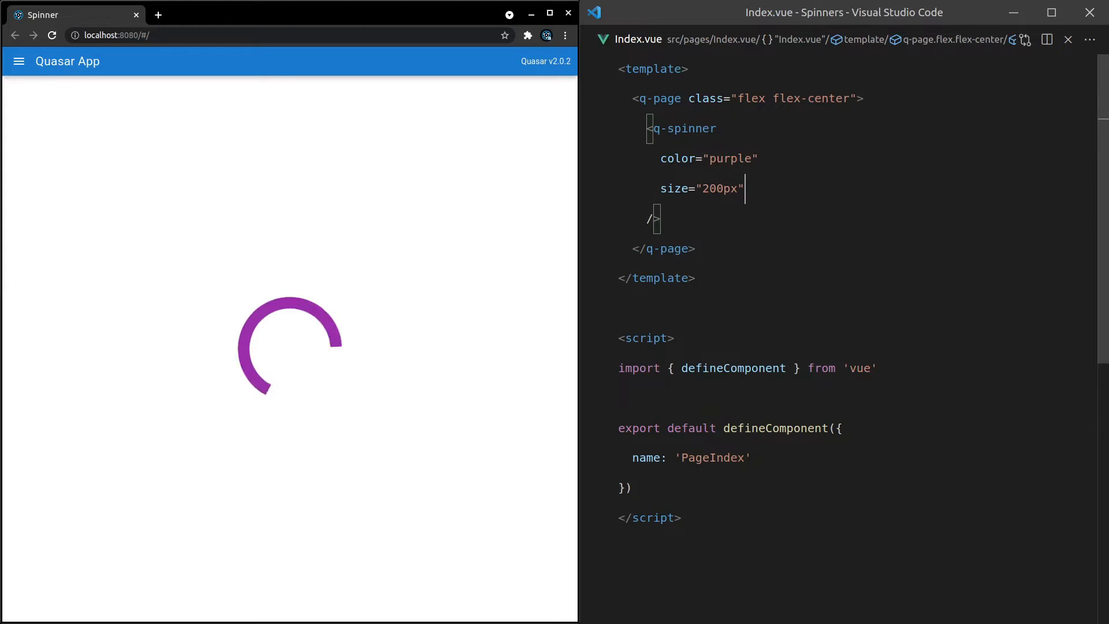
type("thickness=\"")
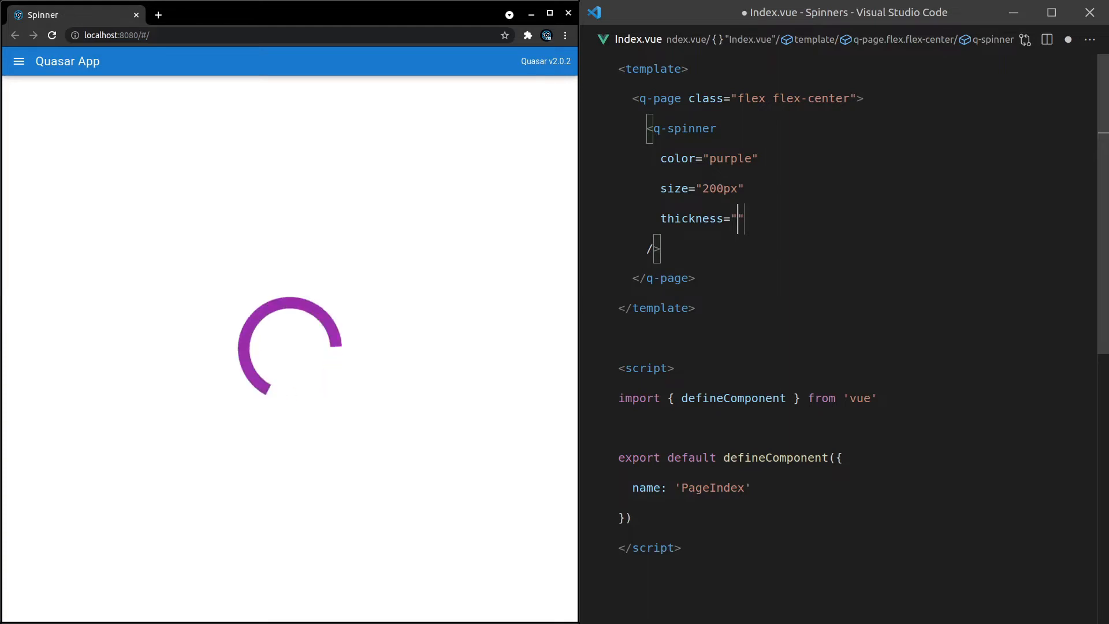
- Set the spinner thickness to 200px, dropping the colon binding after trying other values
double_click(683, 128)
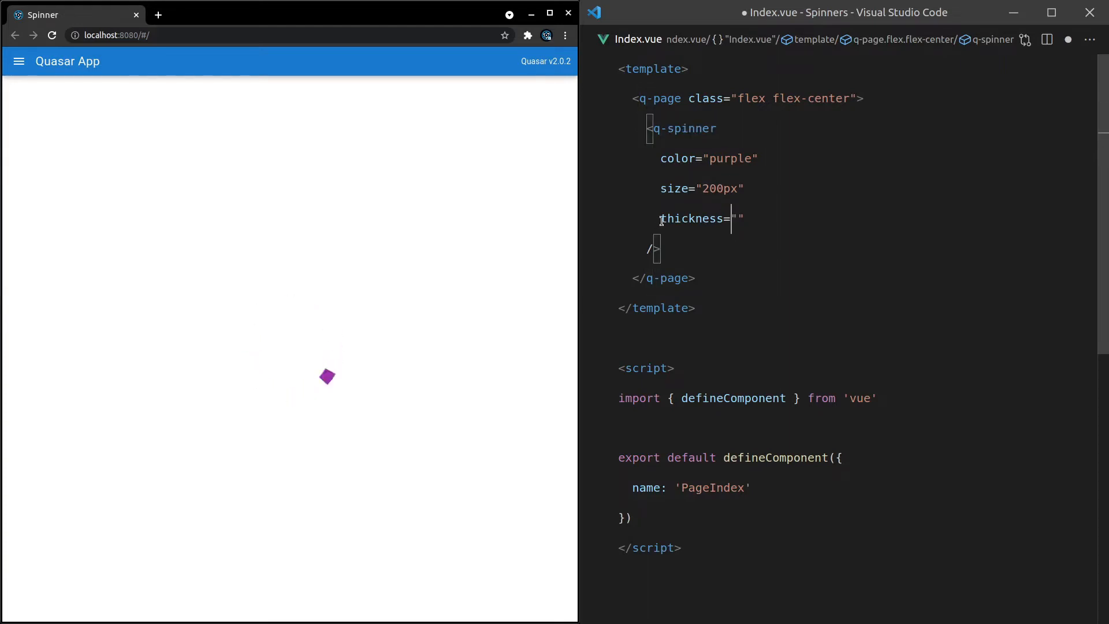
type(":")
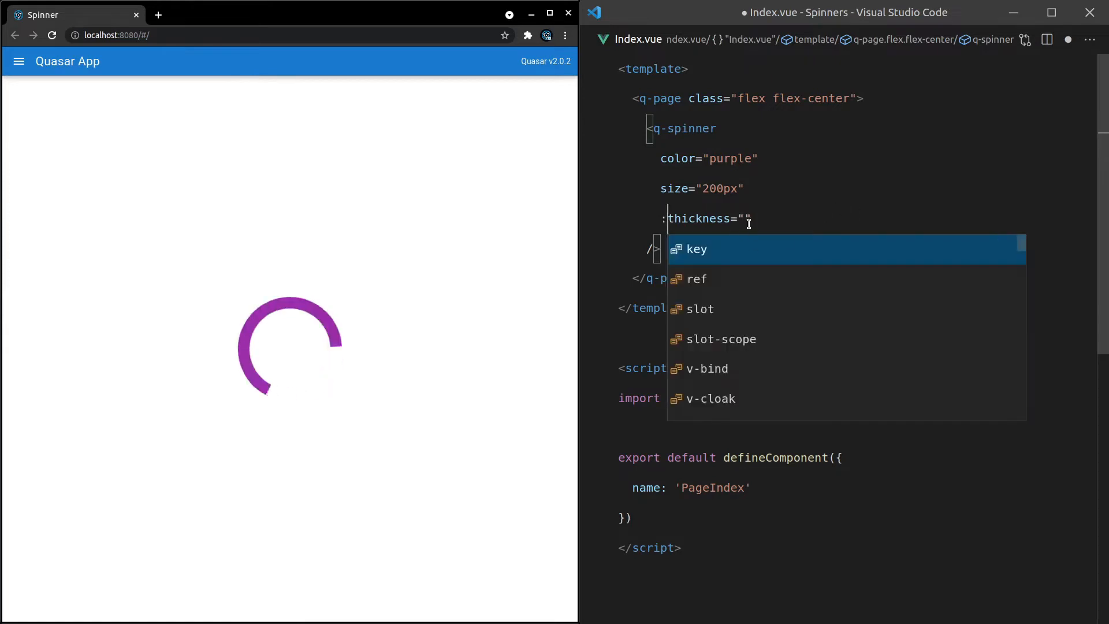
key("Escape")
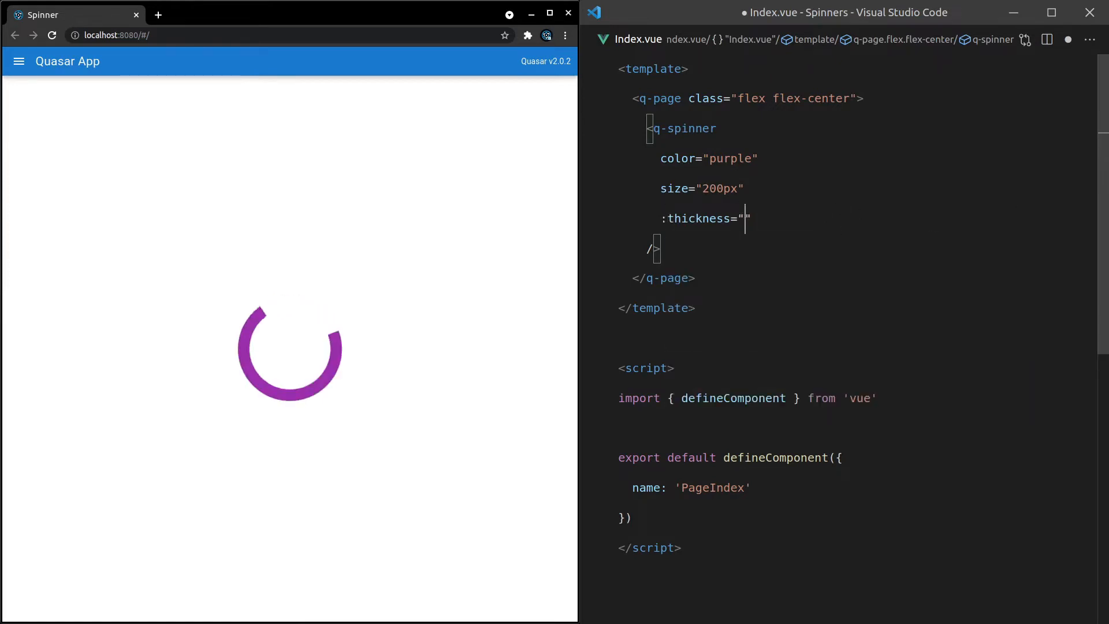
type("0.6")
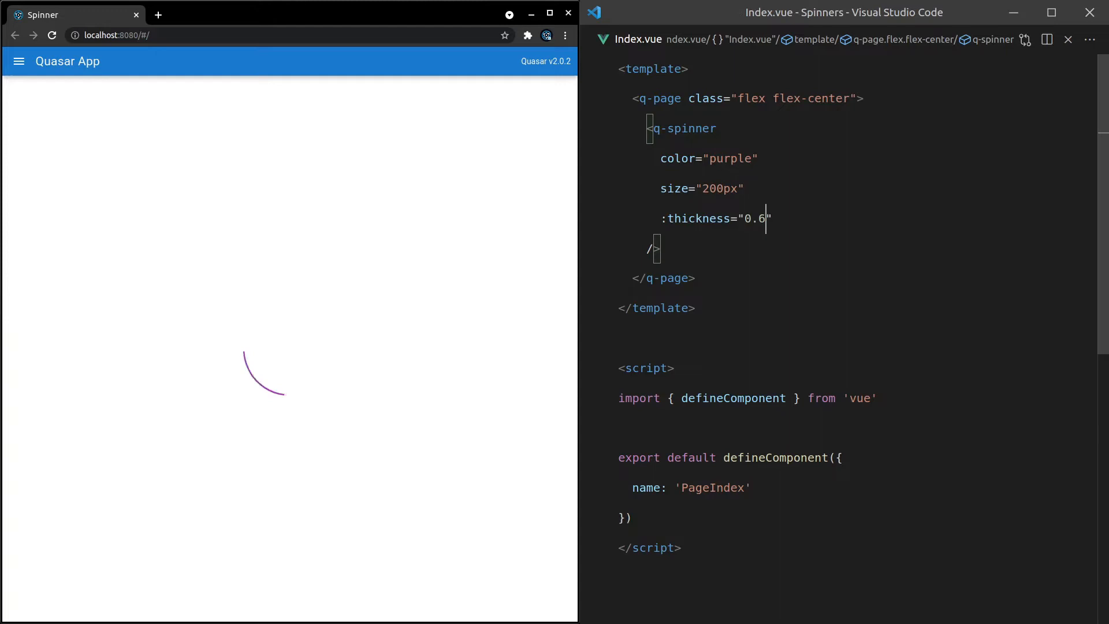
key("Backspace")
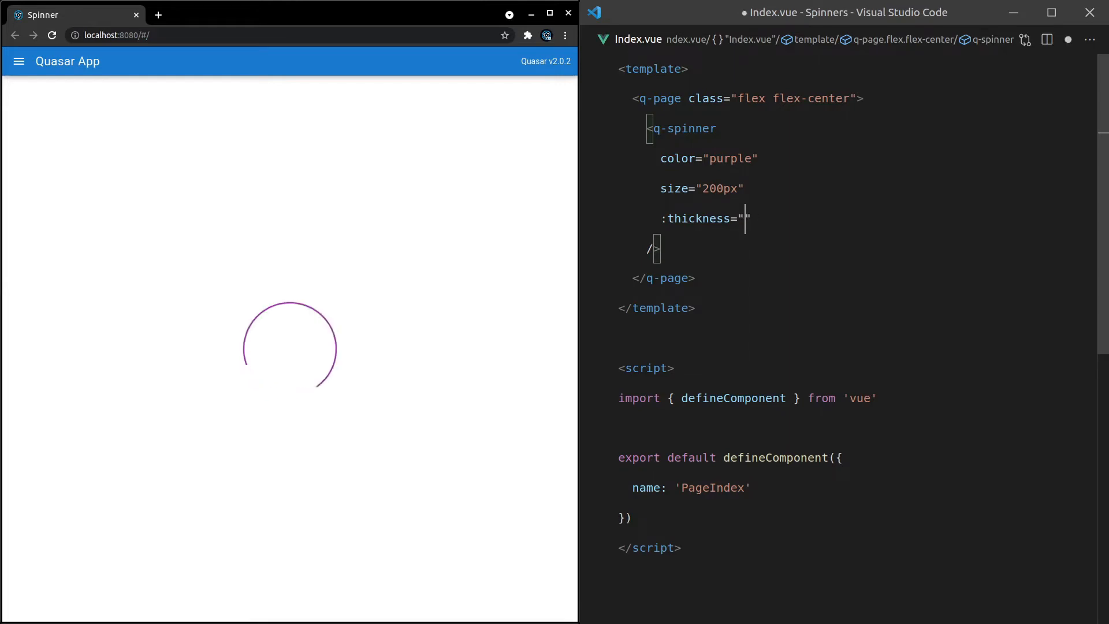
type("0")
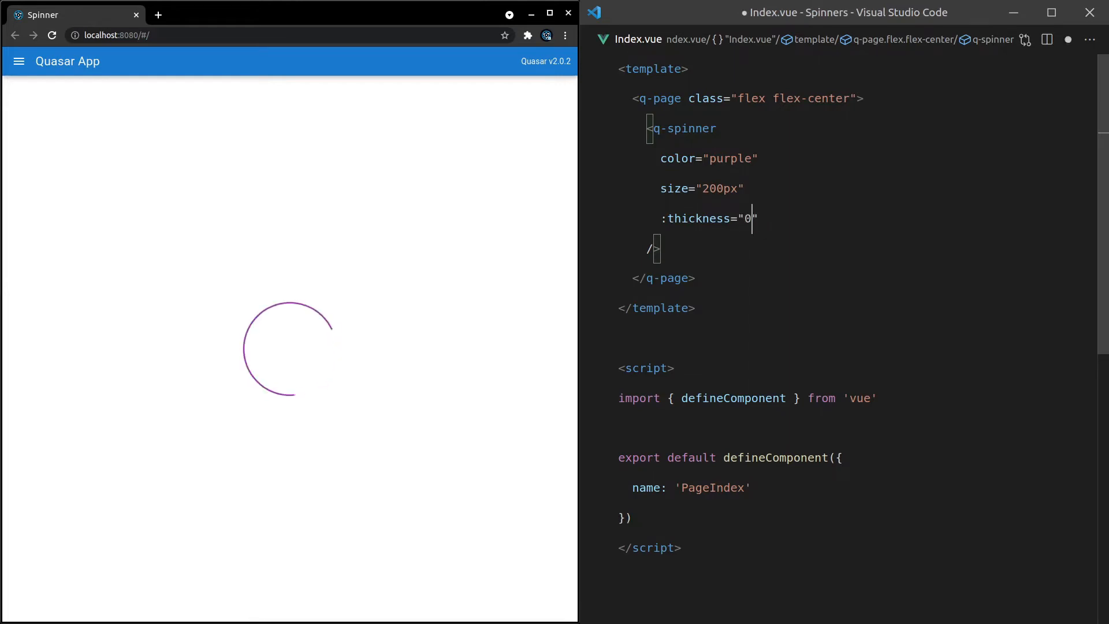
type("px")
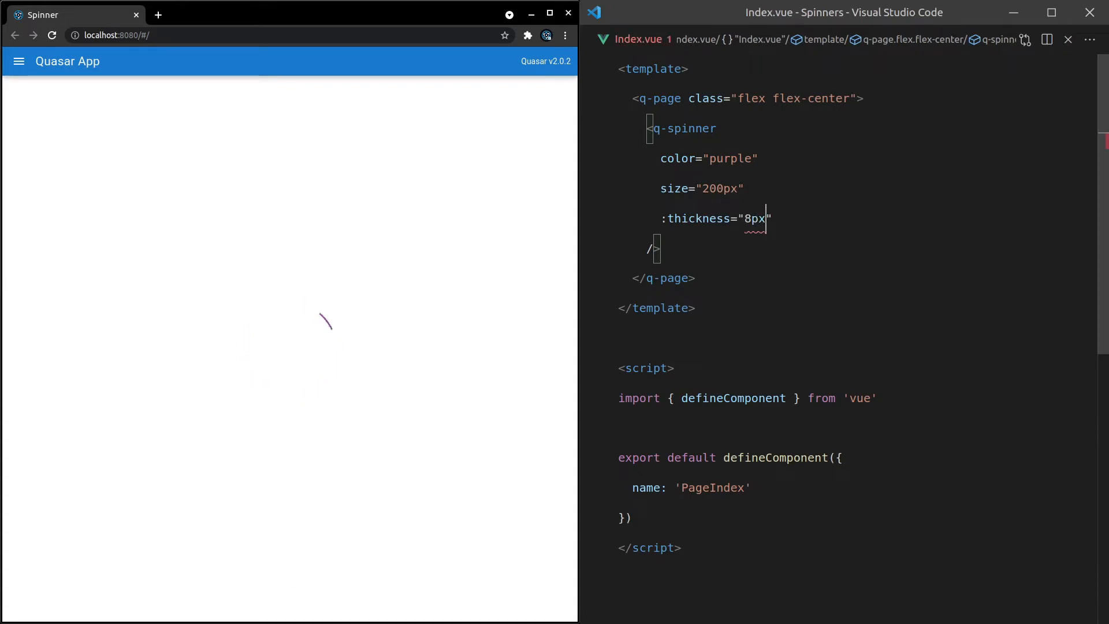
key("Backspace")
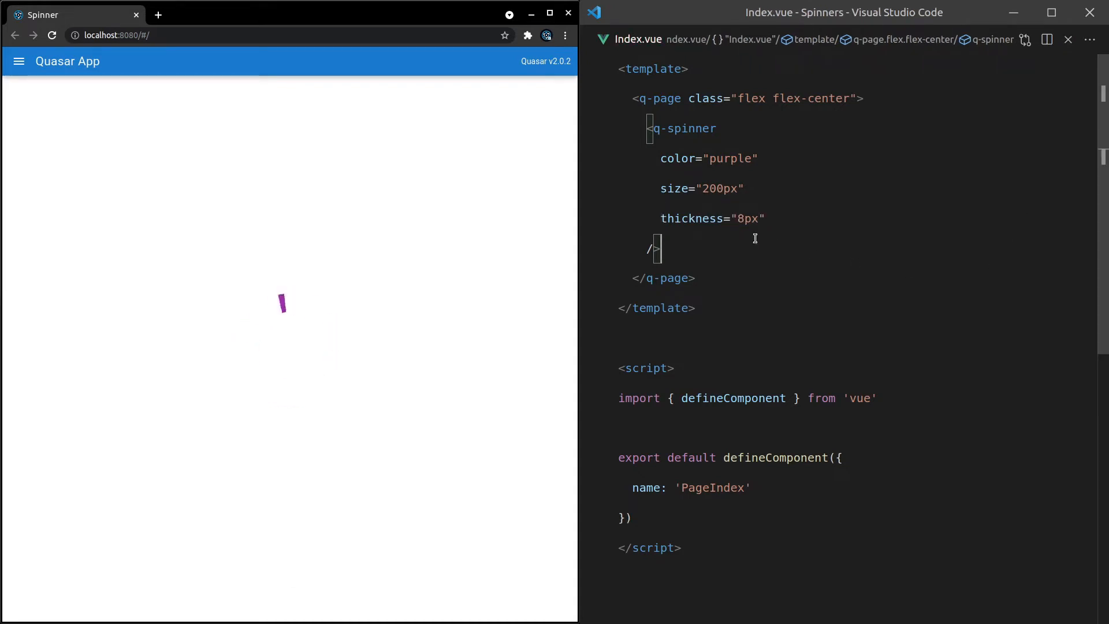
double_click(747, 218)
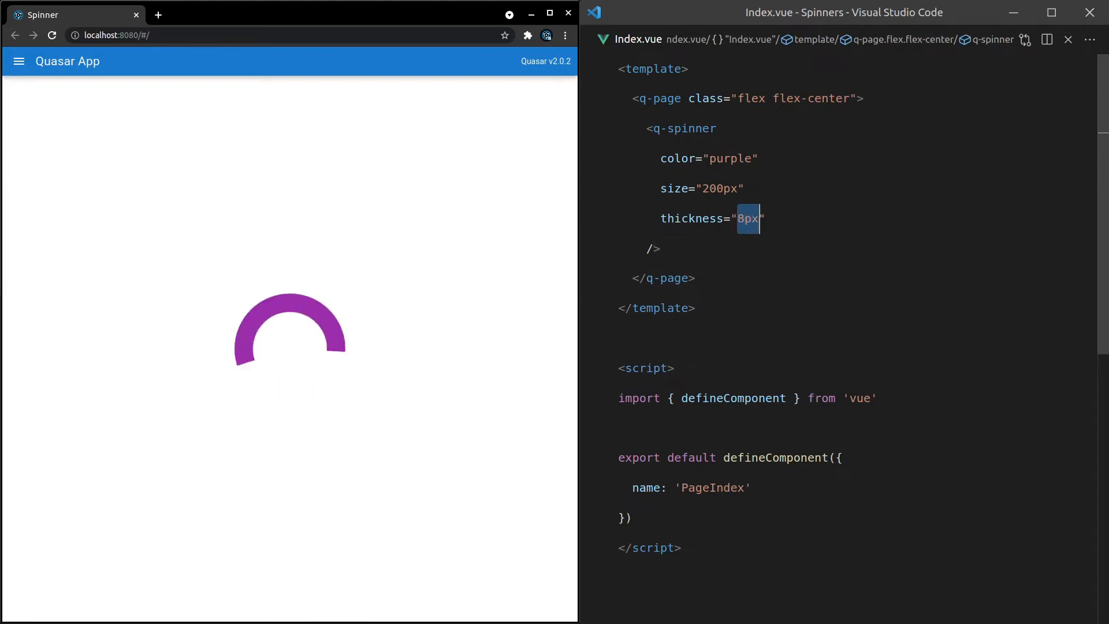
type("200px")
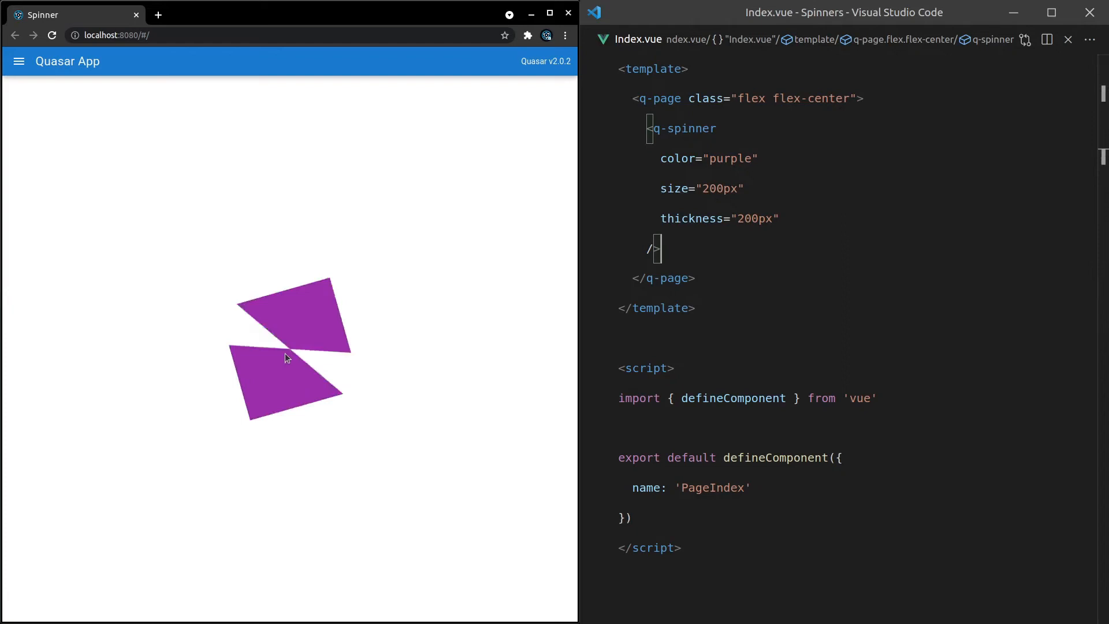
mouse_move(692, 218)
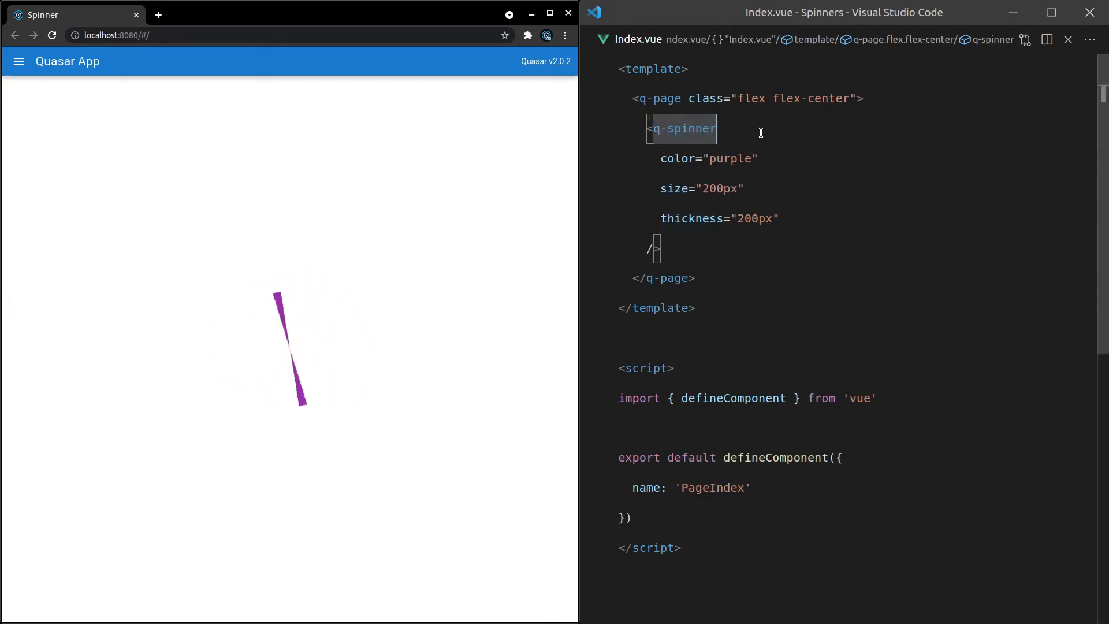
- Rename the tag through q-spinner-comment, hearts and puff, ending on q-spinner-rings
type("-comment")
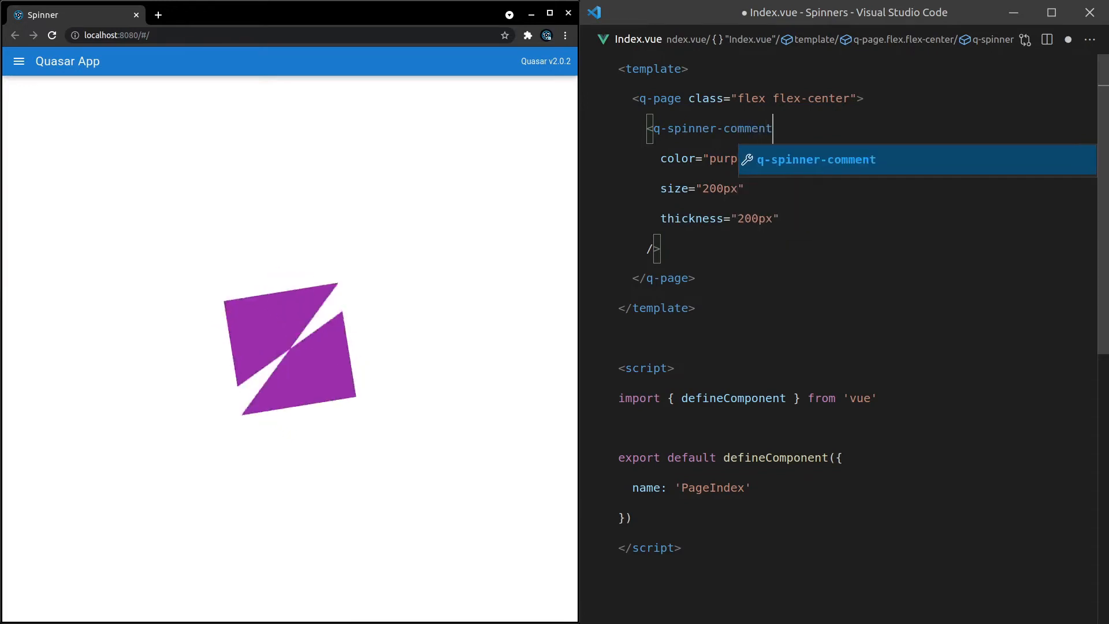
key("ctrl+s")
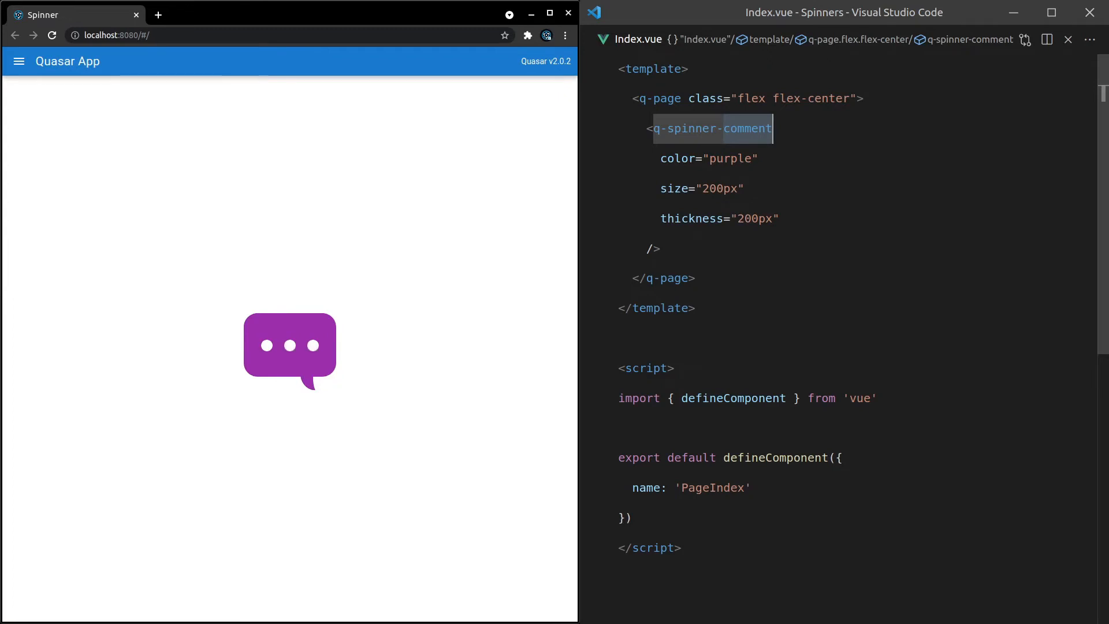
type("hear")
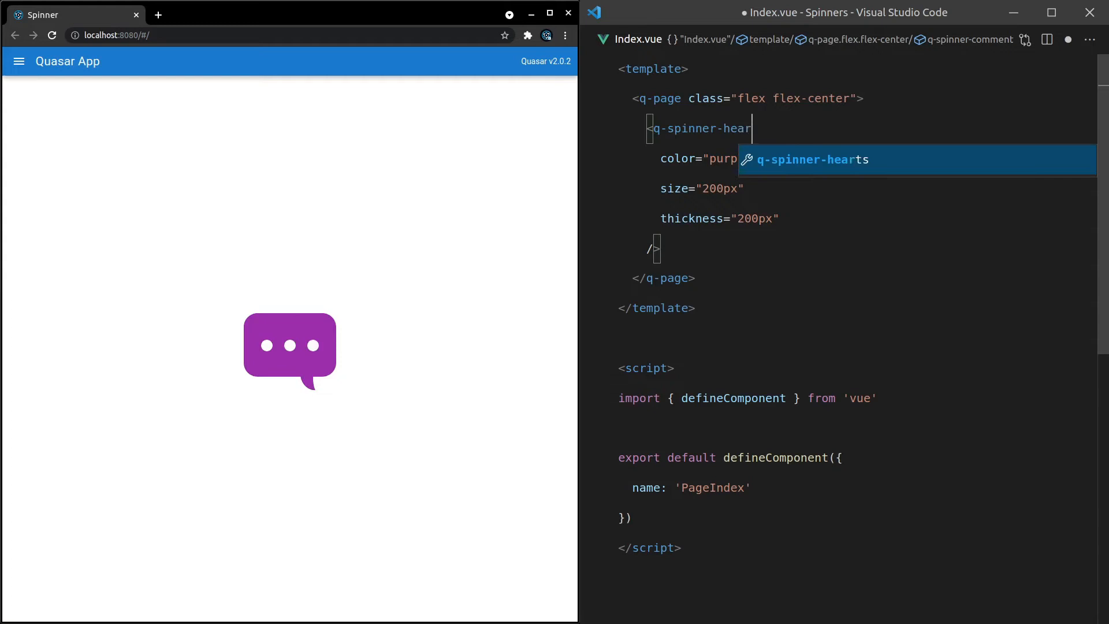
type("ts")
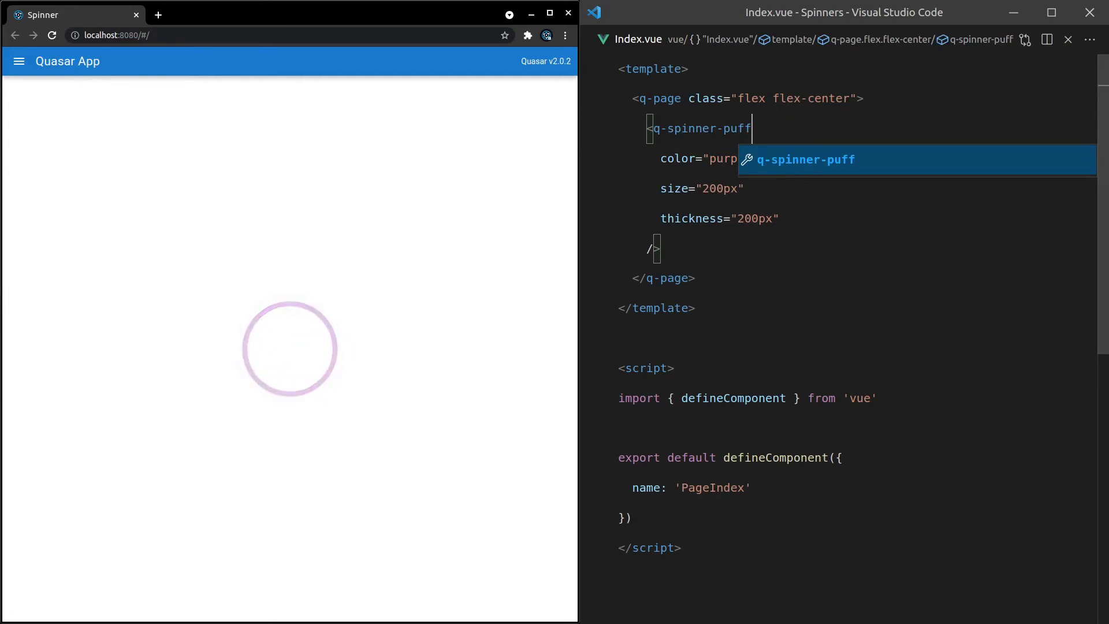
type("rings")
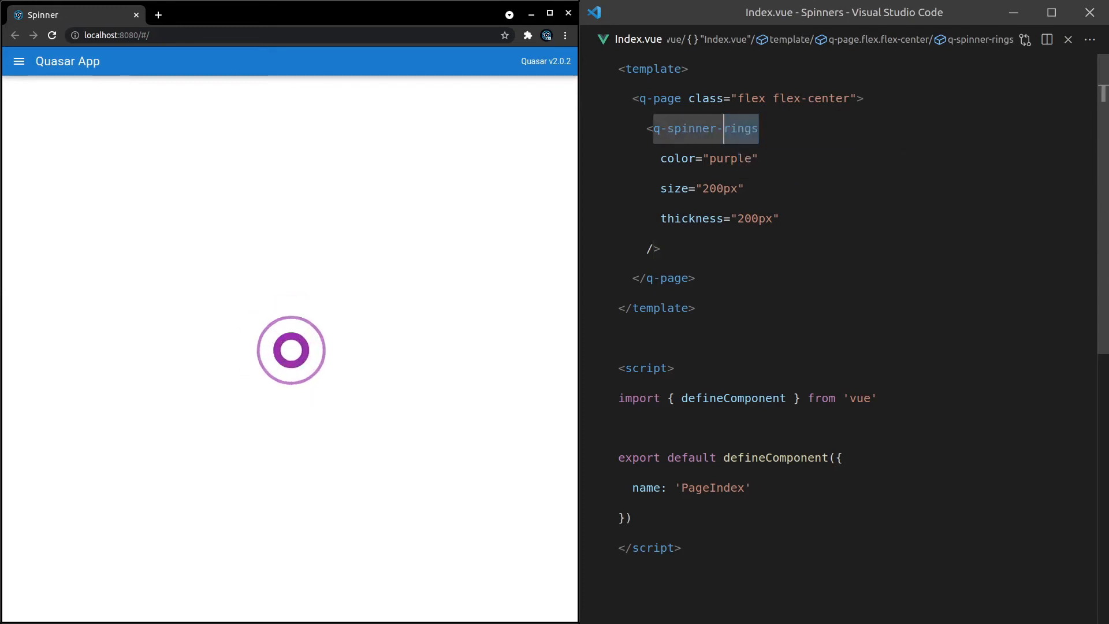
- Try q-spinner-gears, set color green, then try audio and finish on q-spinner-ball
type("gears")
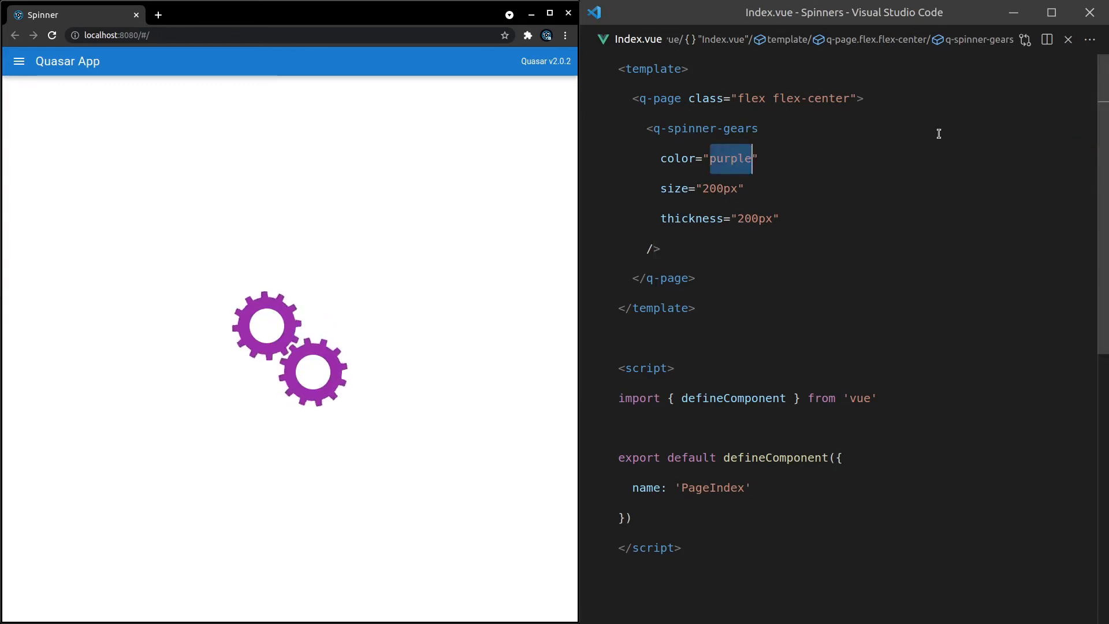
type("green")
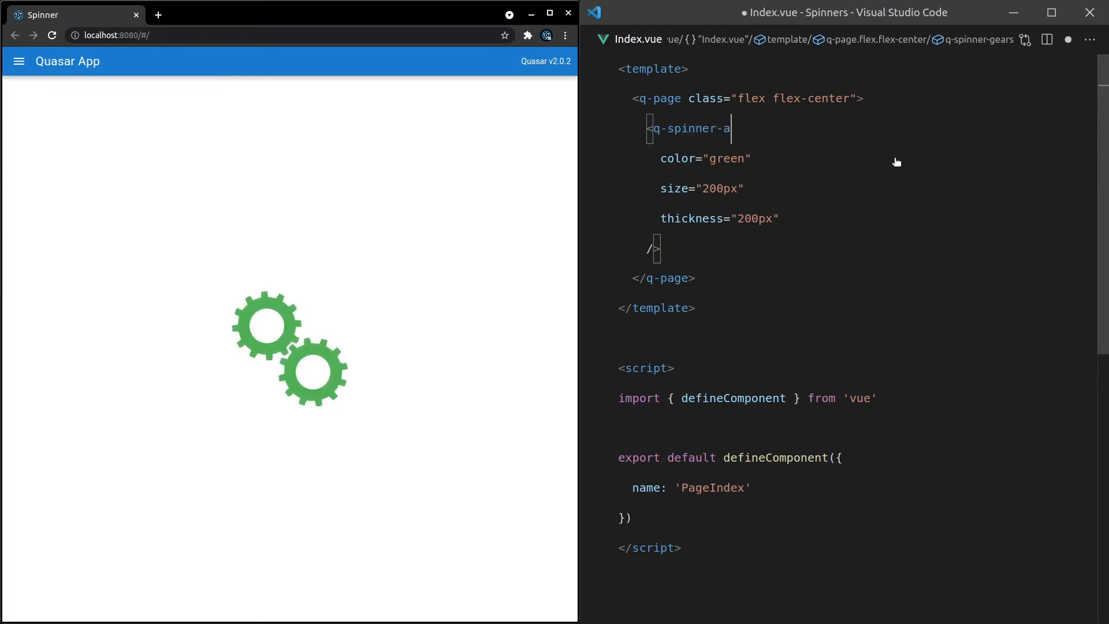
type("udio")
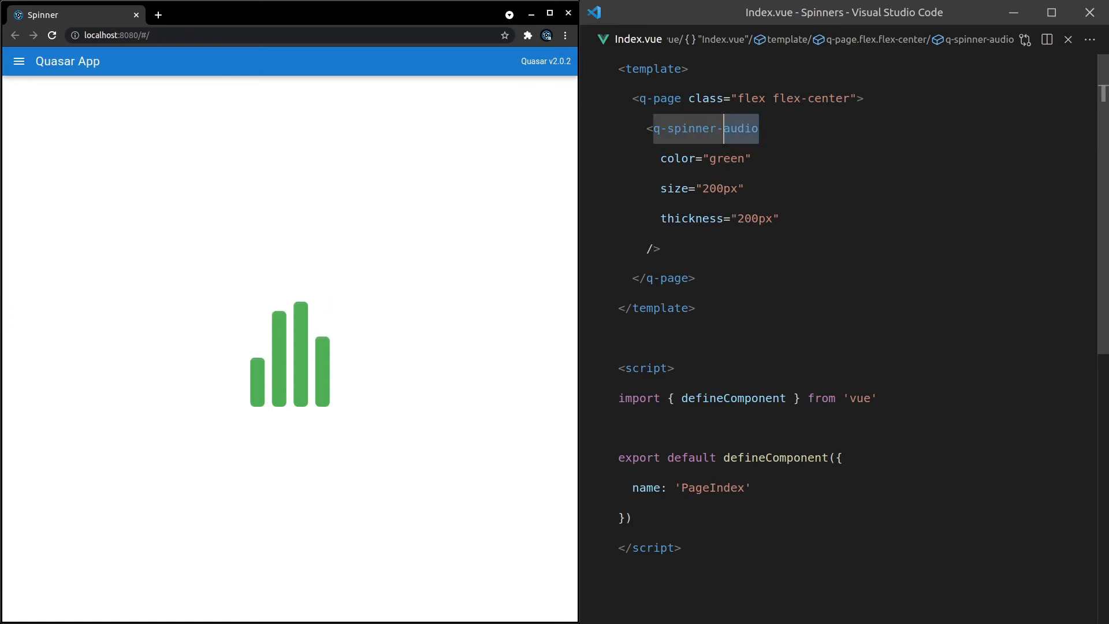
type("ball")
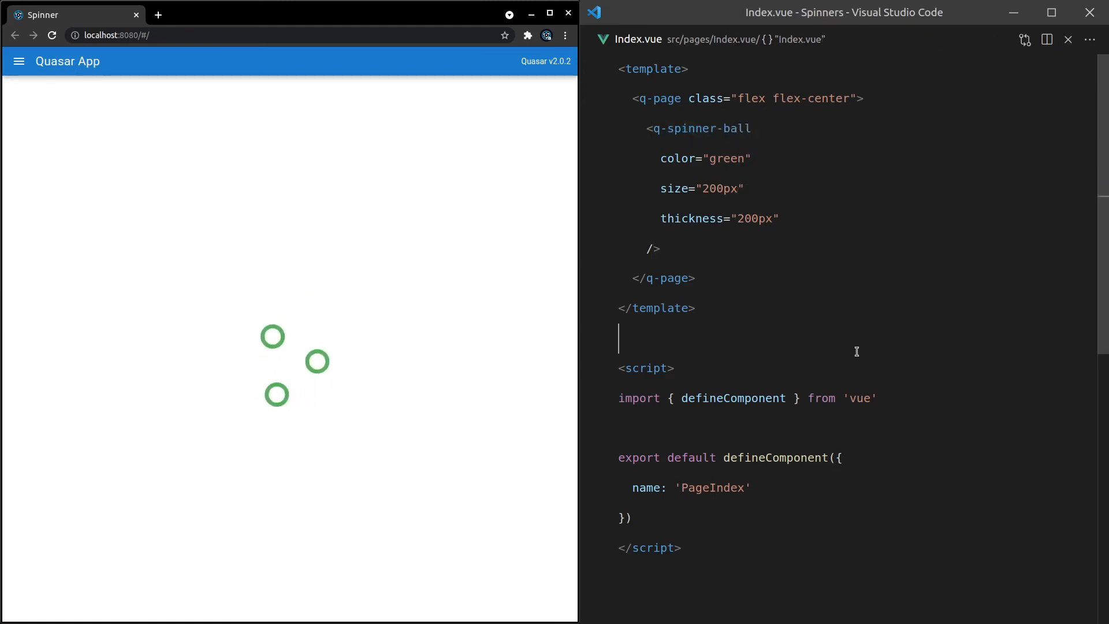